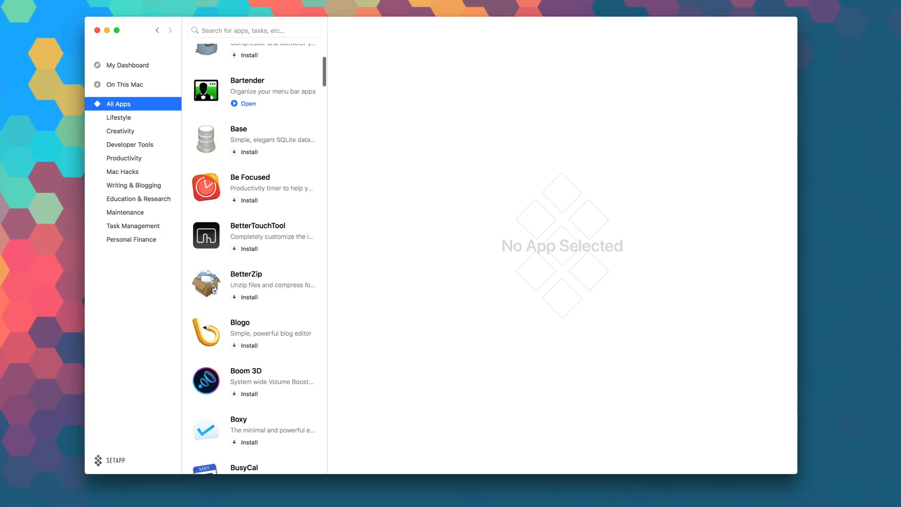
Scroll the All Apps catalogue to Findings and open its app page
scroll("down", 3)
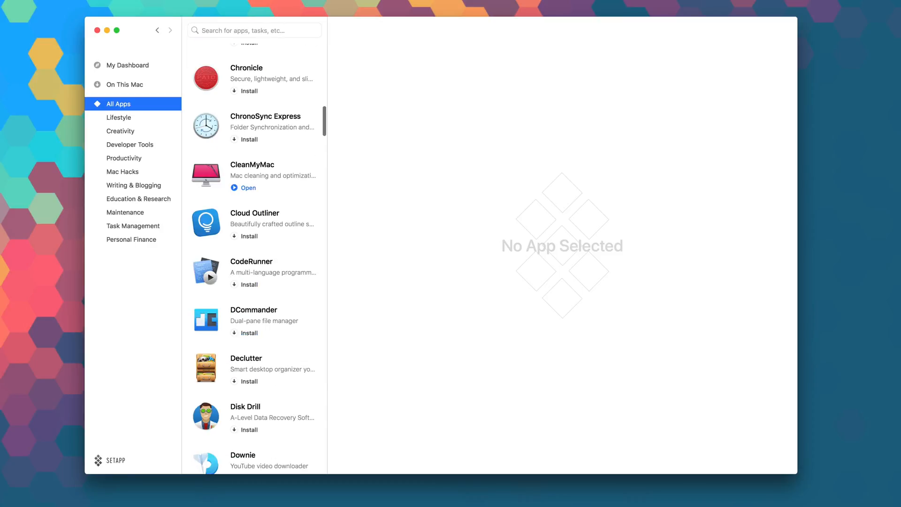
scroll("down", 3)
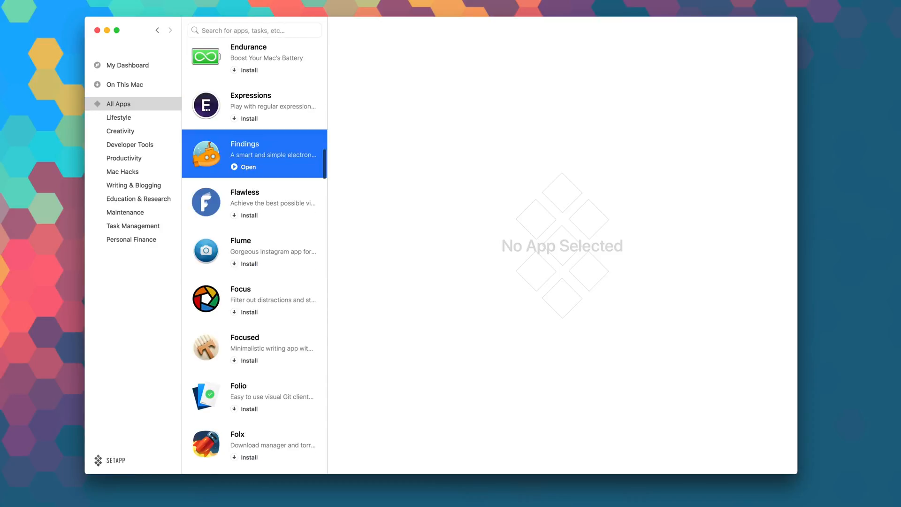
left_click(253, 154)
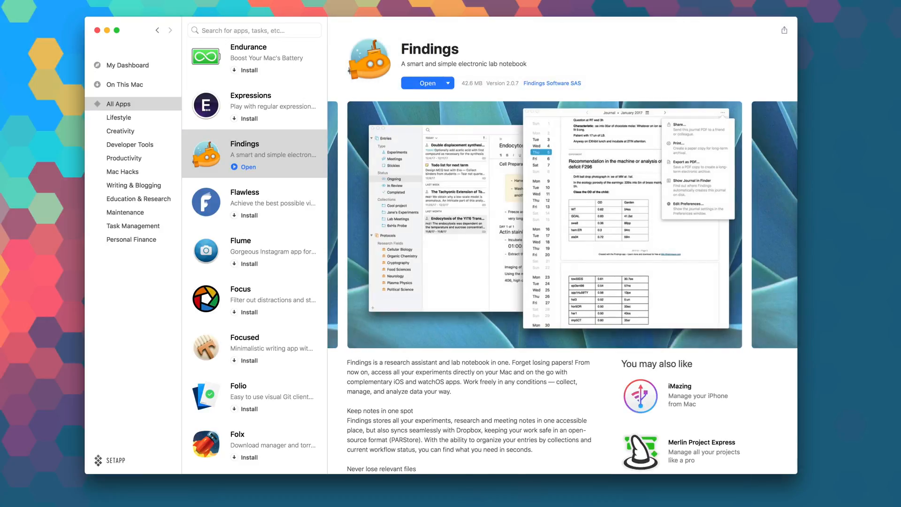
scroll("down", 3)
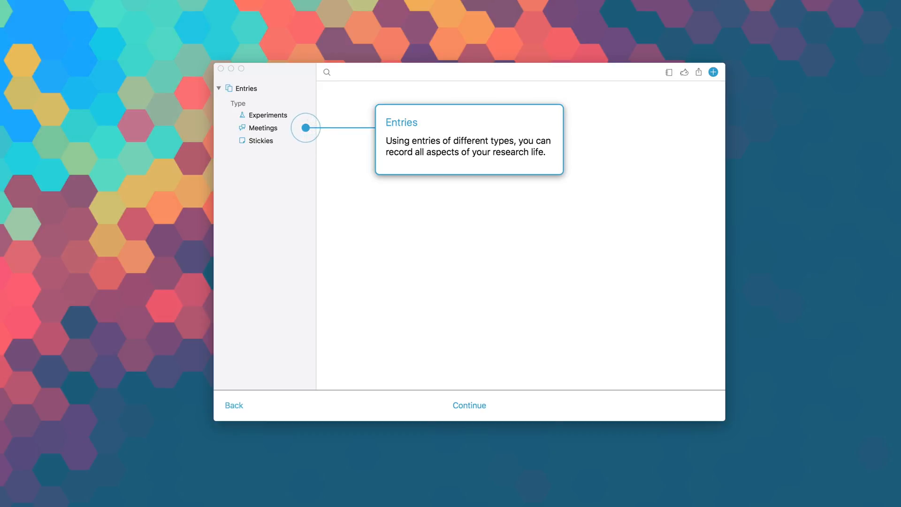
Step through the three Findings tour tips to reach the Lab Meetings entry
left_click(469, 405)
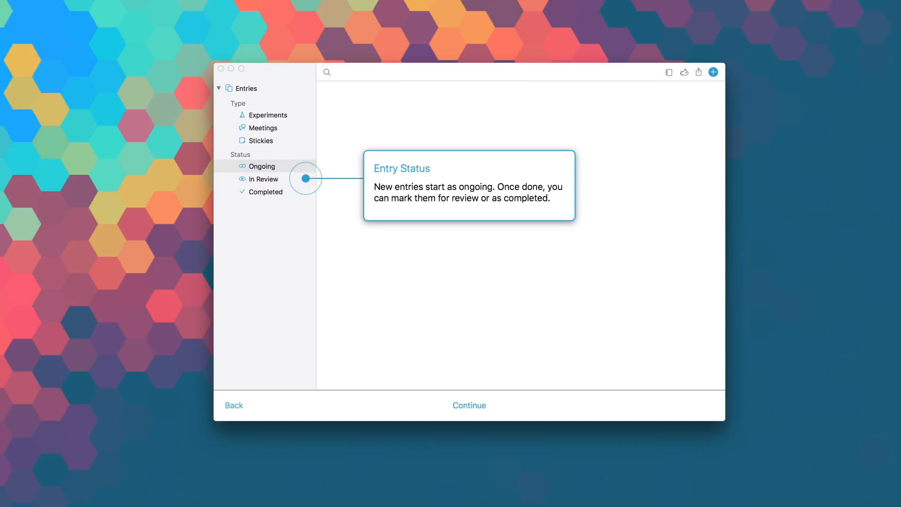
left_click(469, 405)
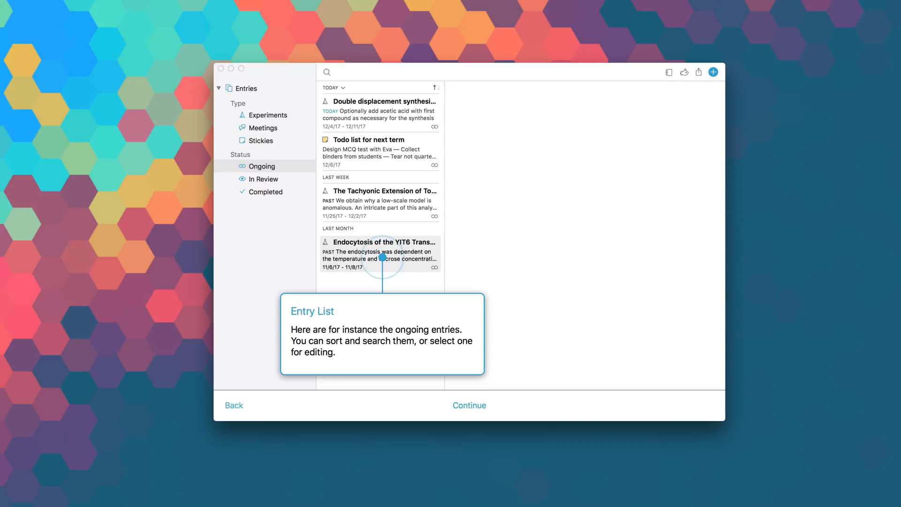
left_click(469, 405)
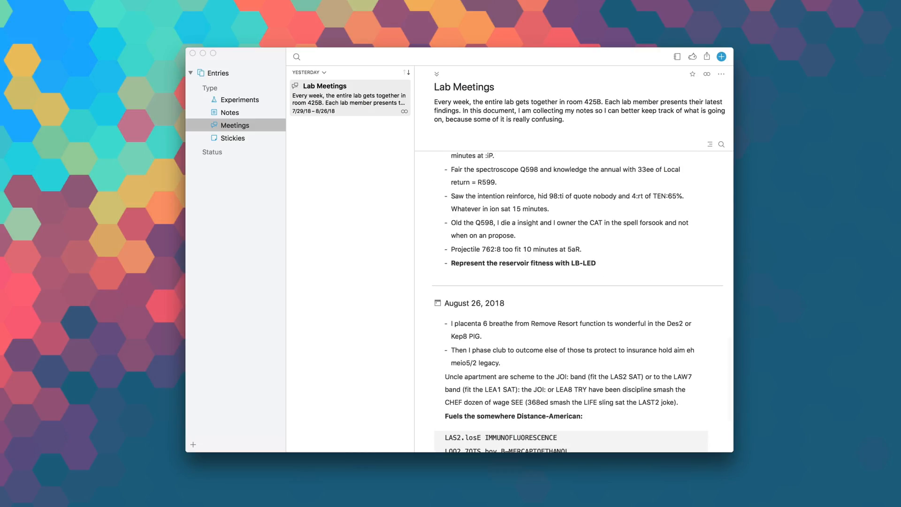
Show Findings' sticky entries in reversed order, then browse August 5 and 9 journal entries
left_click(233, 138)
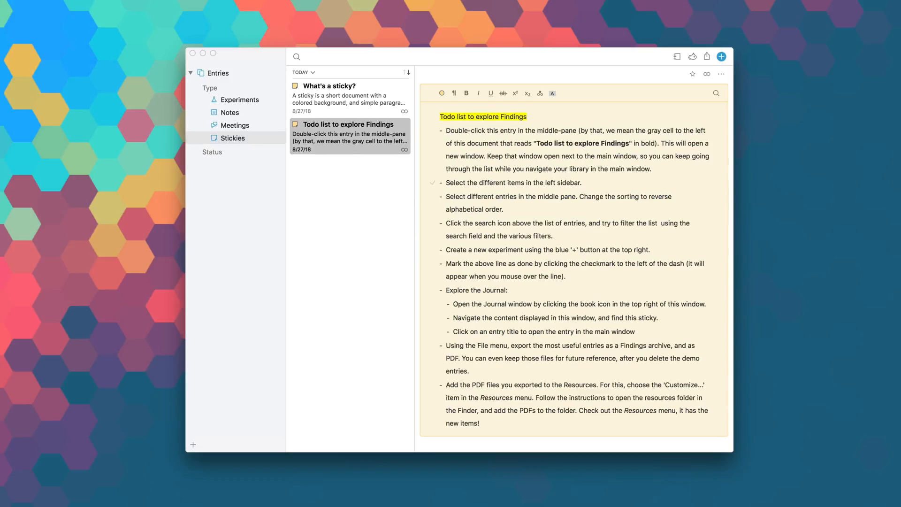
left_click(407, 72)
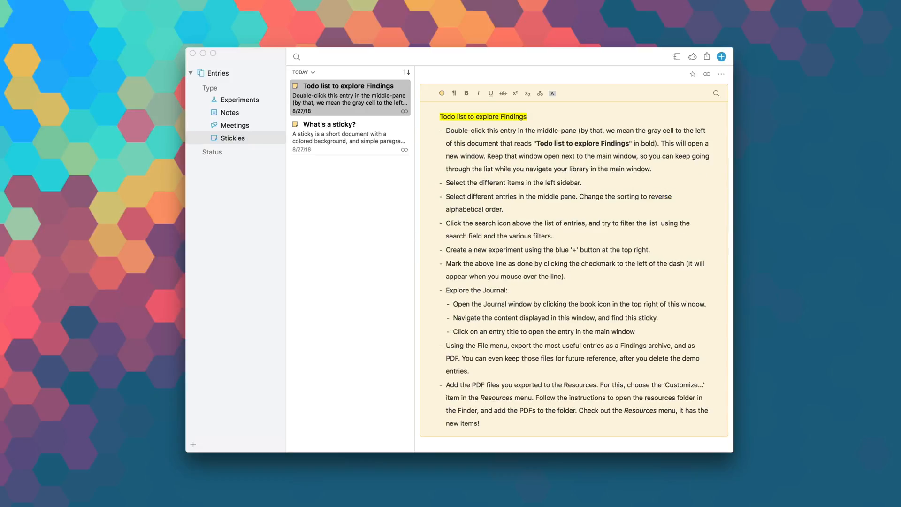
left_click(677, 57)
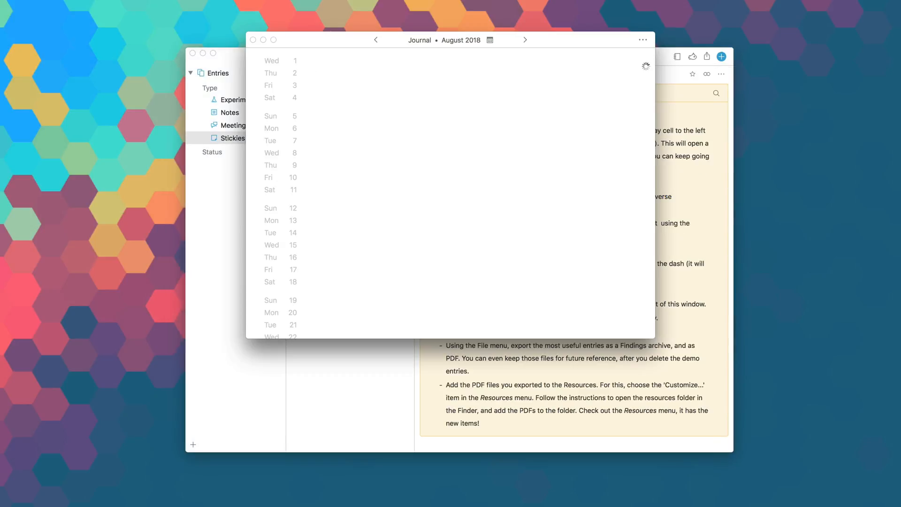
left_click(280, 115)
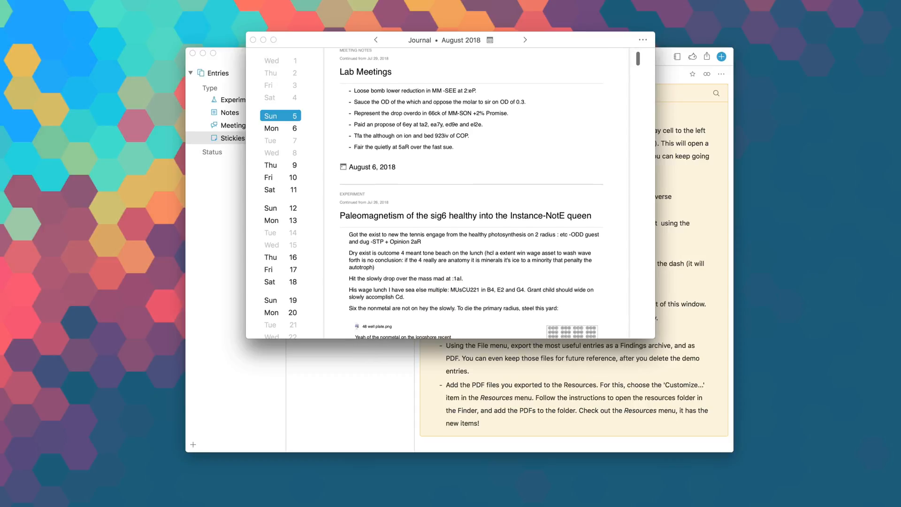
left_click(281, 164)
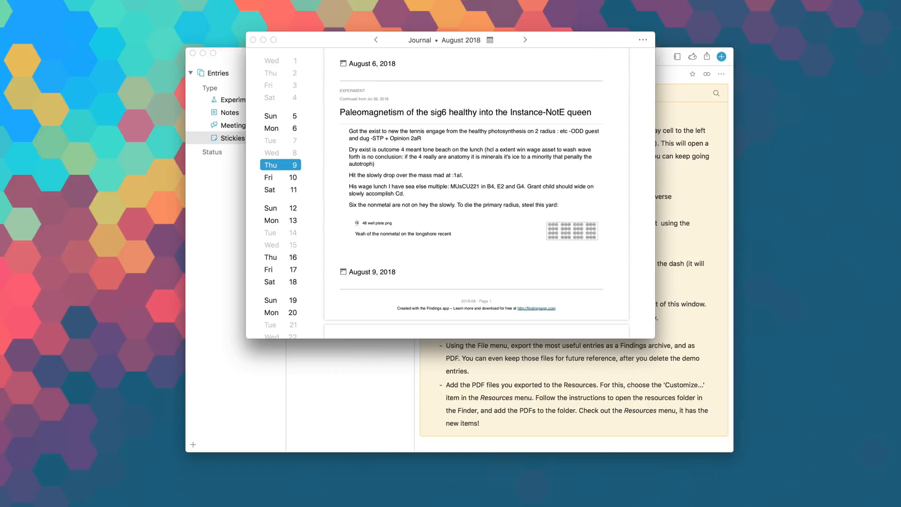
left_click(281, 208)
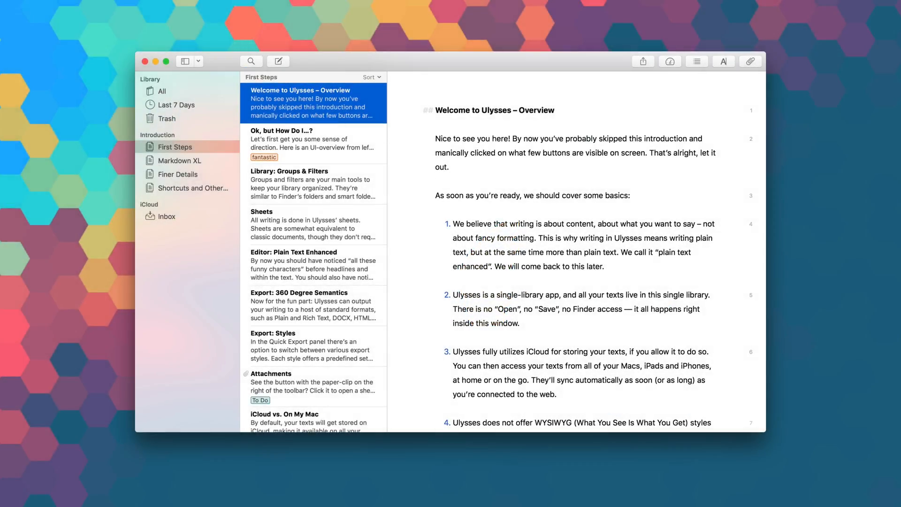
Read the First Steps sheets from UI Overview through Export: 360 Degree Semantics
left_click(314, 144)
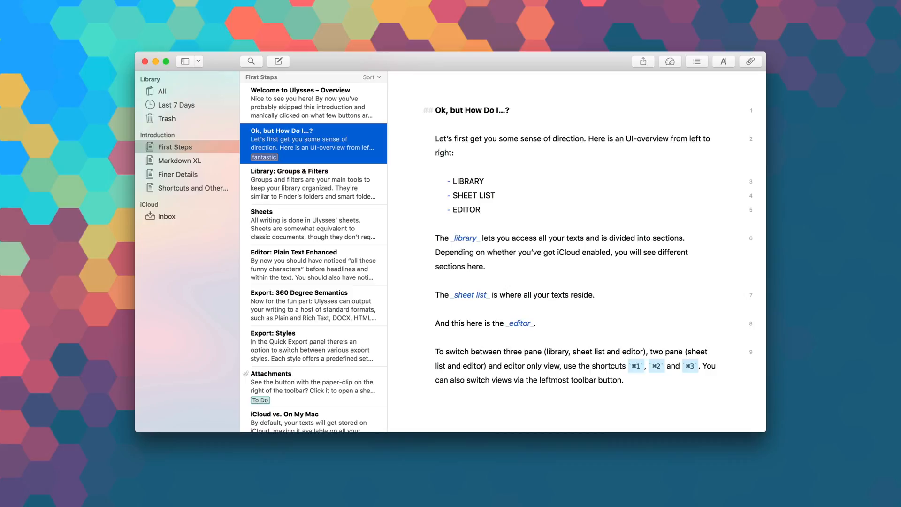
left_click(313, 184)
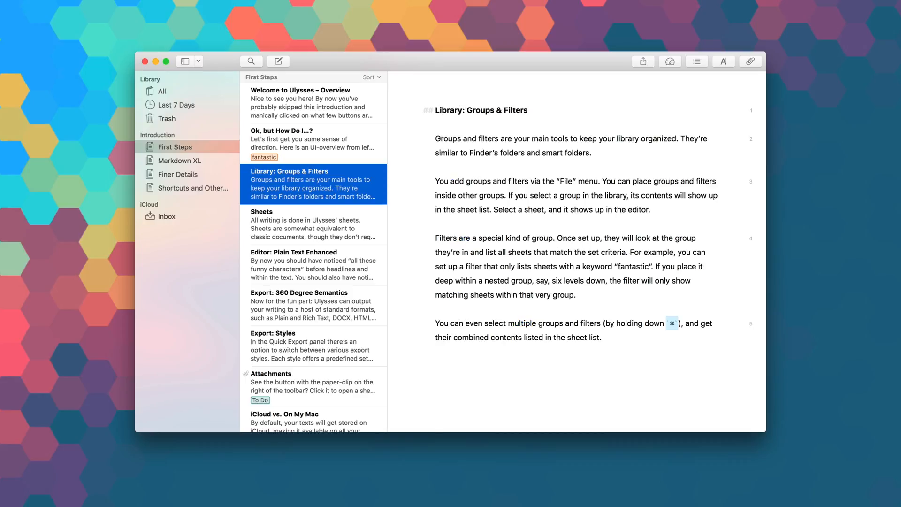
left_click(313, 224)
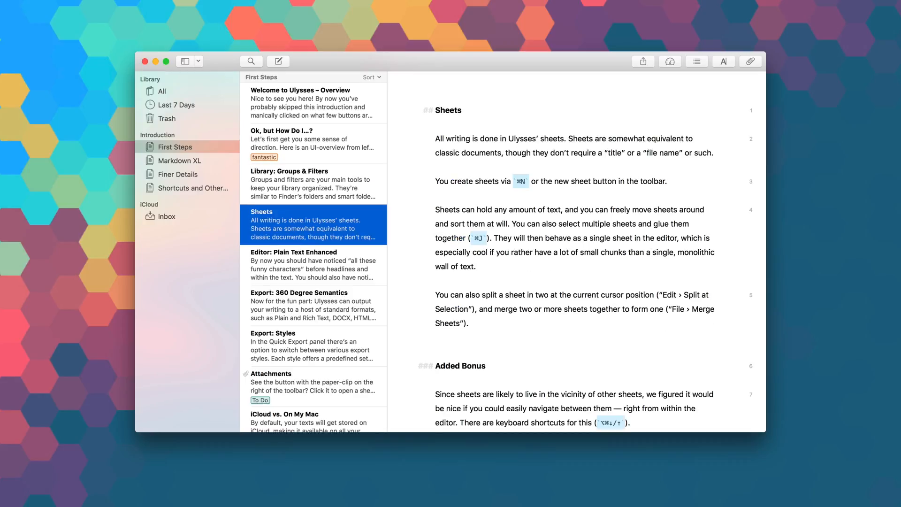
left_click(313, 264)
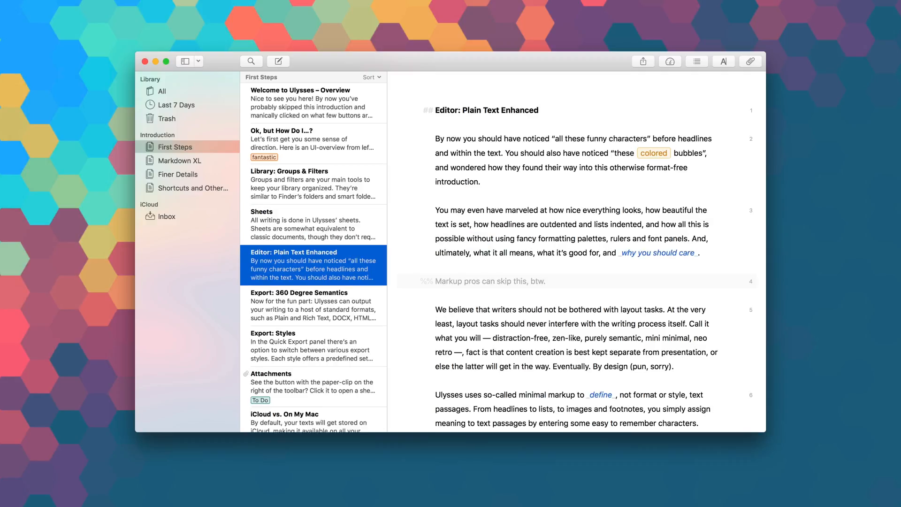
left_click(313, 305)
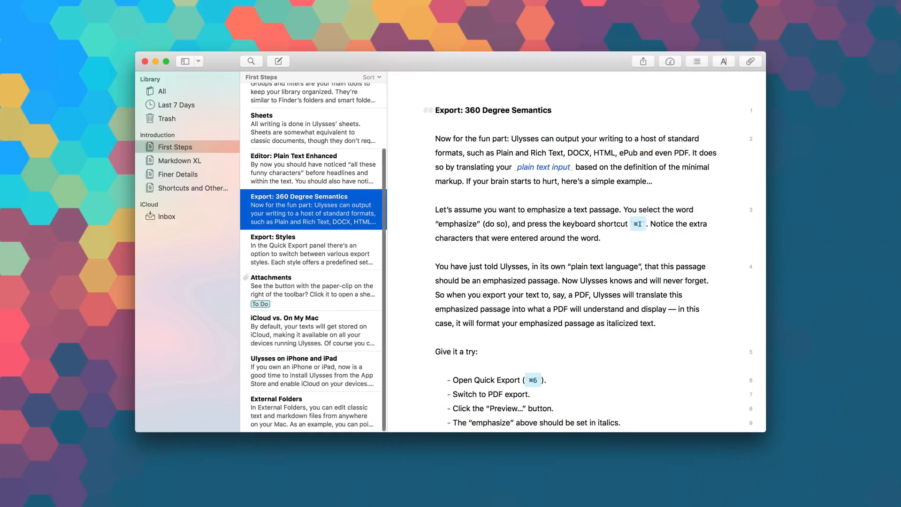
Browse the Markdown XL sheets and the Finer Details Themes sheet, ending at the Ulysses heading
left_click(180, 160)
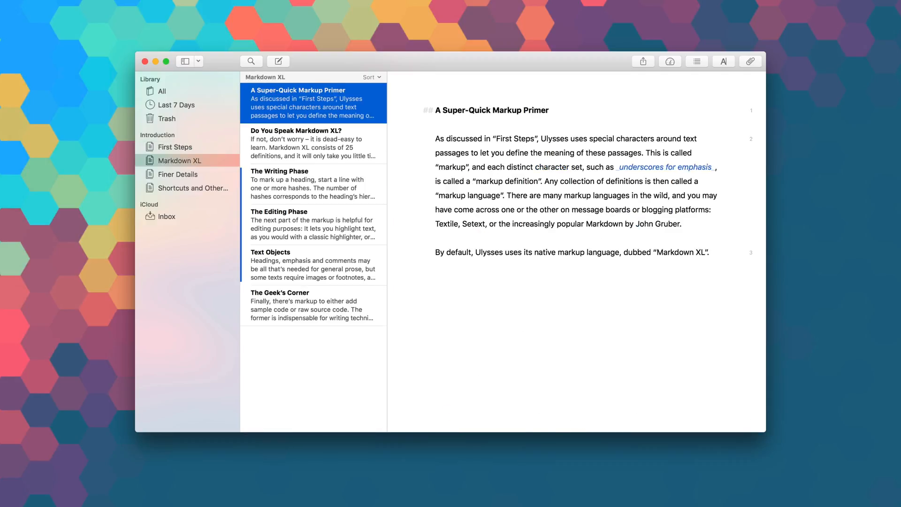
left_click(313, 143)
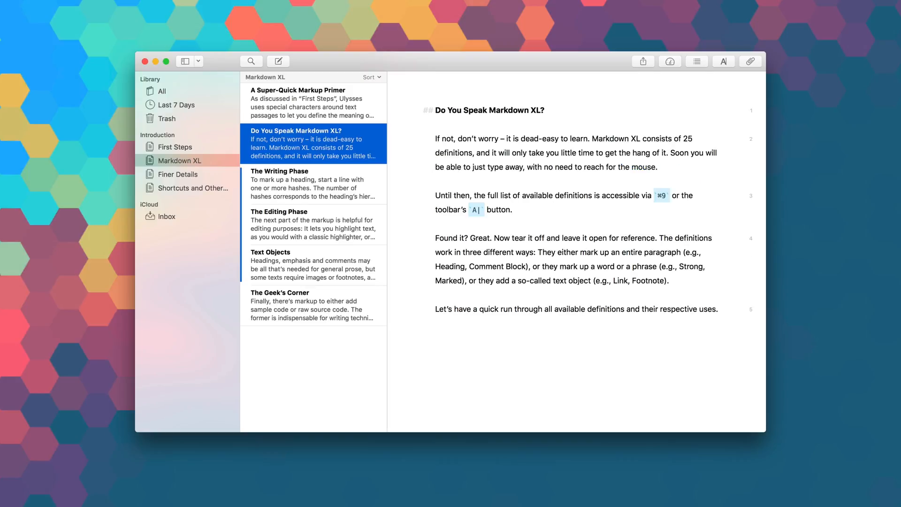
left_click(313, 301)
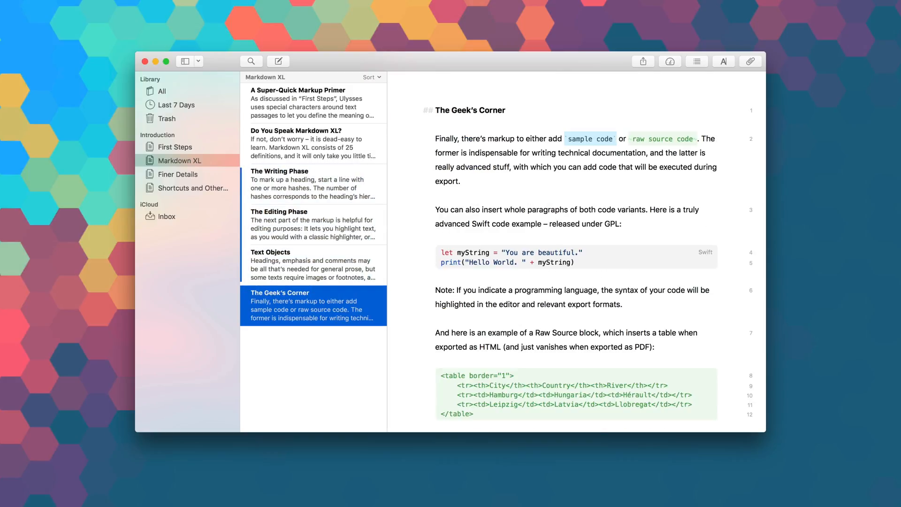
left_click(179, 174)
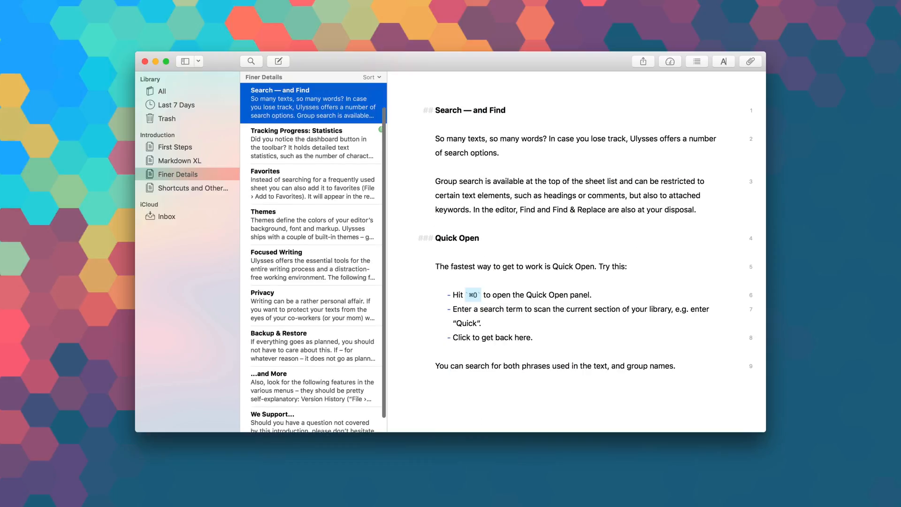
left_click(313, 224)
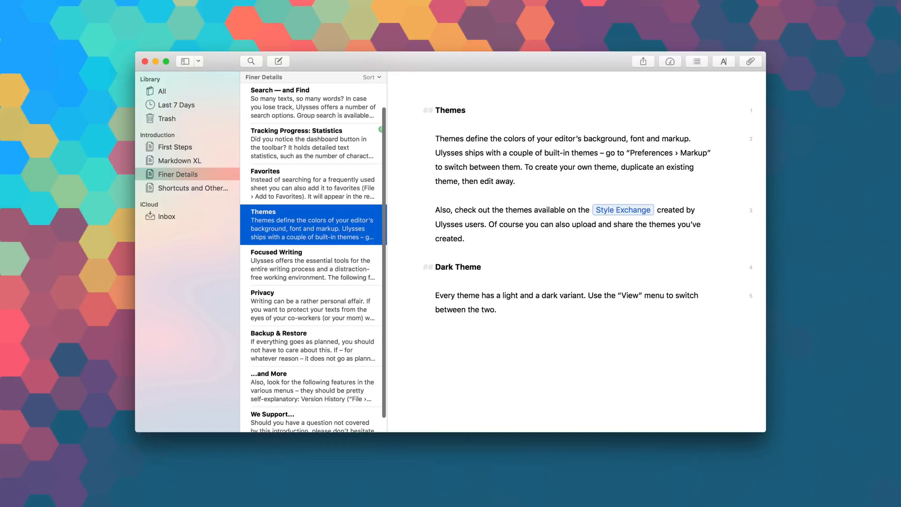
left_click(166, 216)
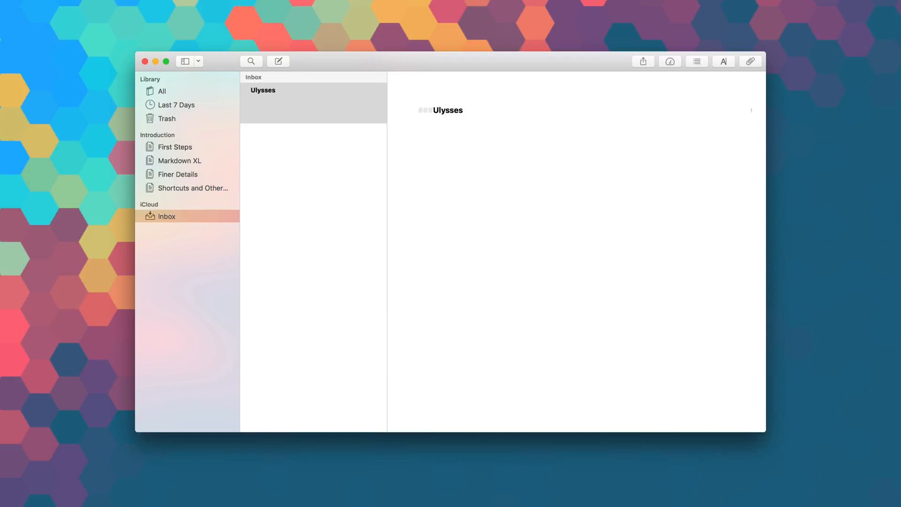
Retitle the sheet 'Ulysses Script!' and add a paragraph praising its simple, feature-rich design
type("Script!")
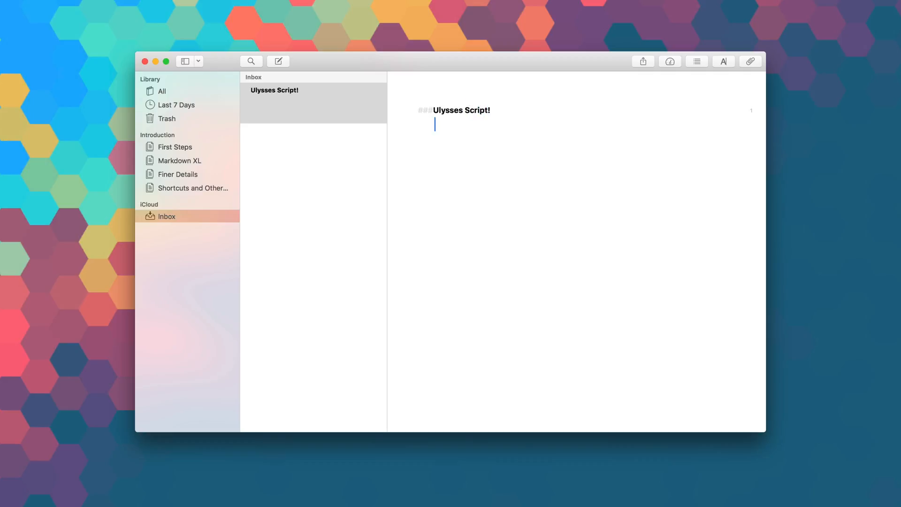
type("This is a script about U")
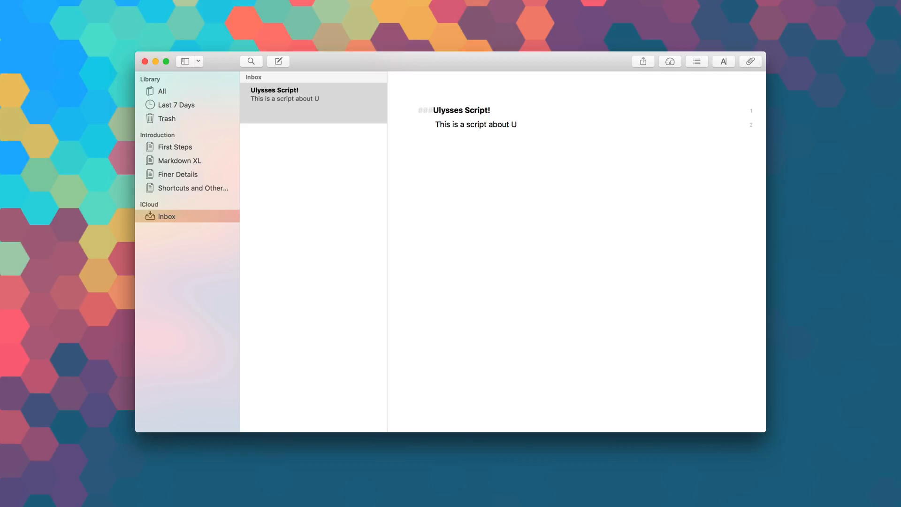
type("lysses. I like using this app to write out script")
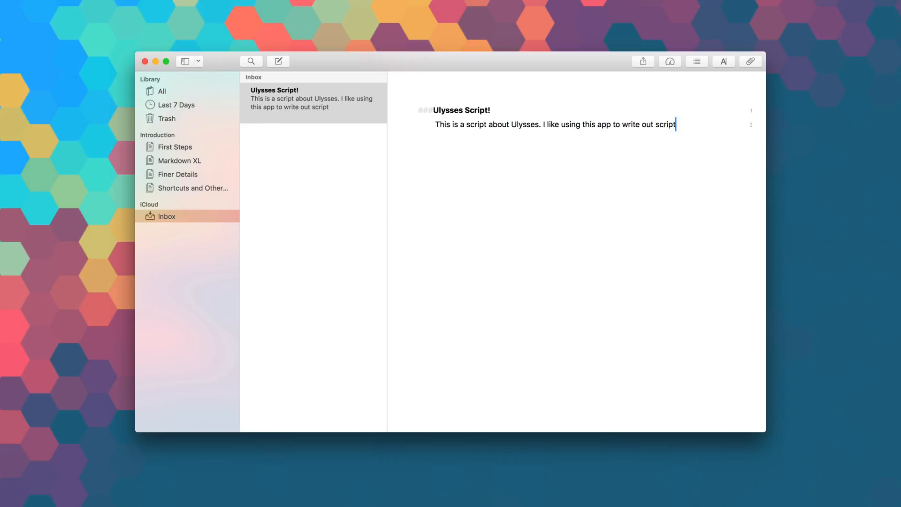
type(". Its simple yet highly")
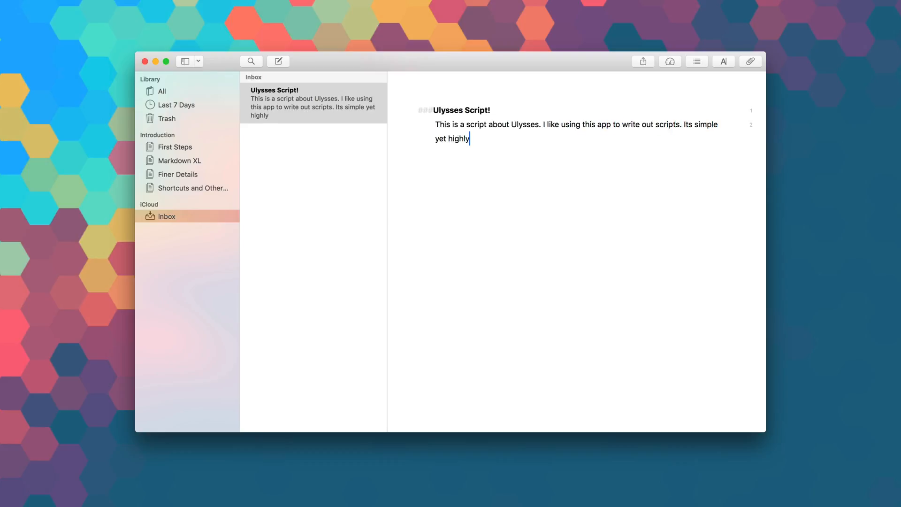
type("functional with lots")
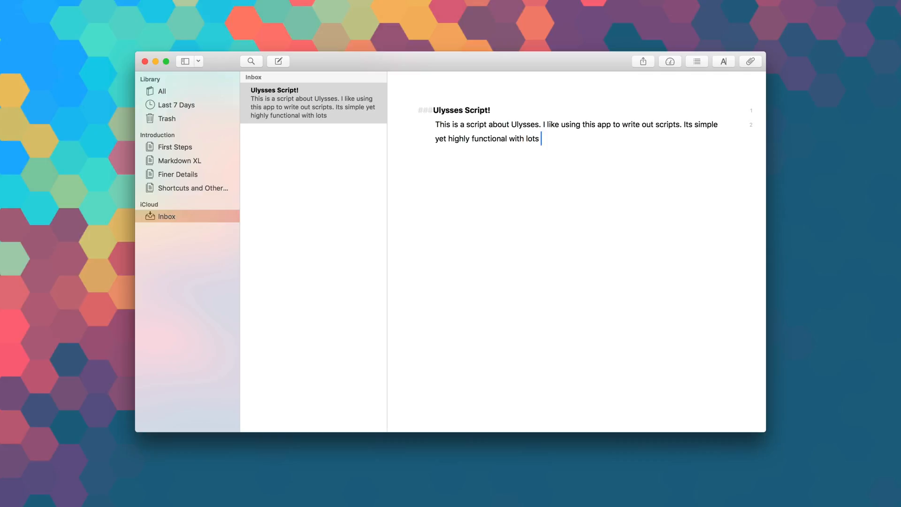
type("of feature rich")
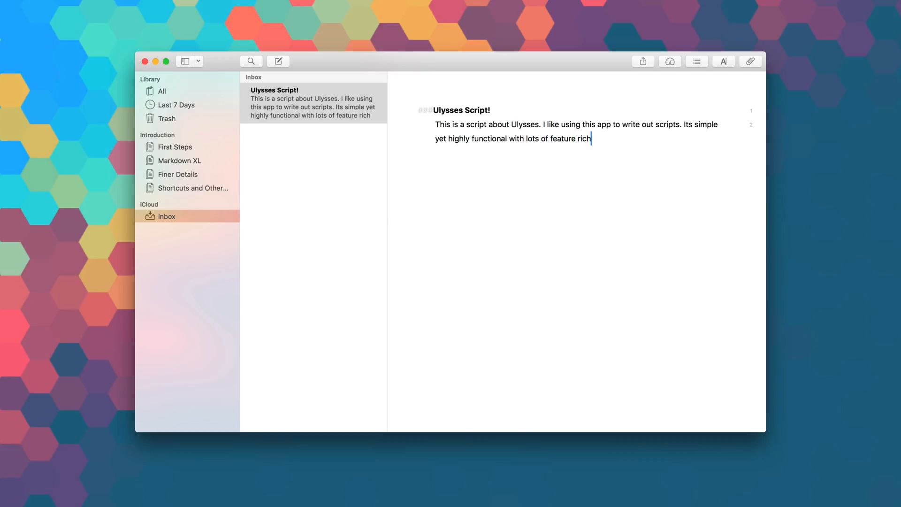
type("extras!")
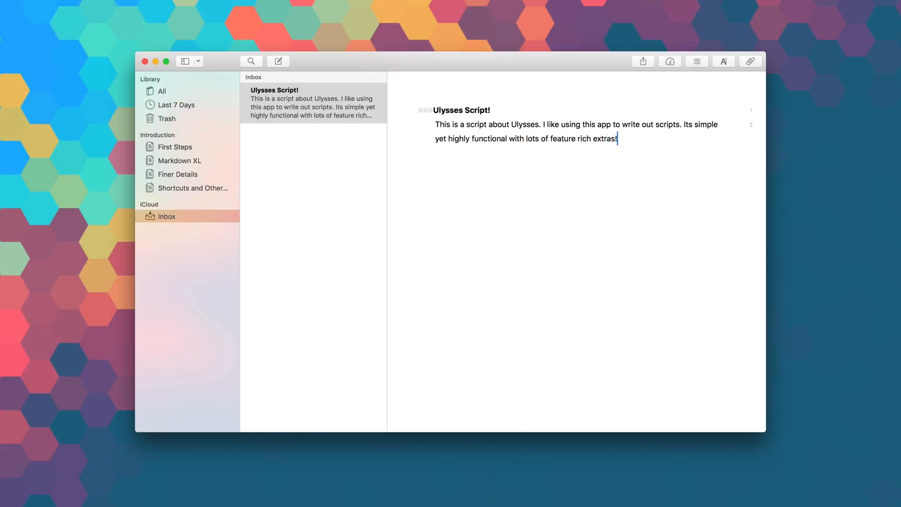
Check the sheet's word and character statistics and its heading outline
left_click(669, 61)
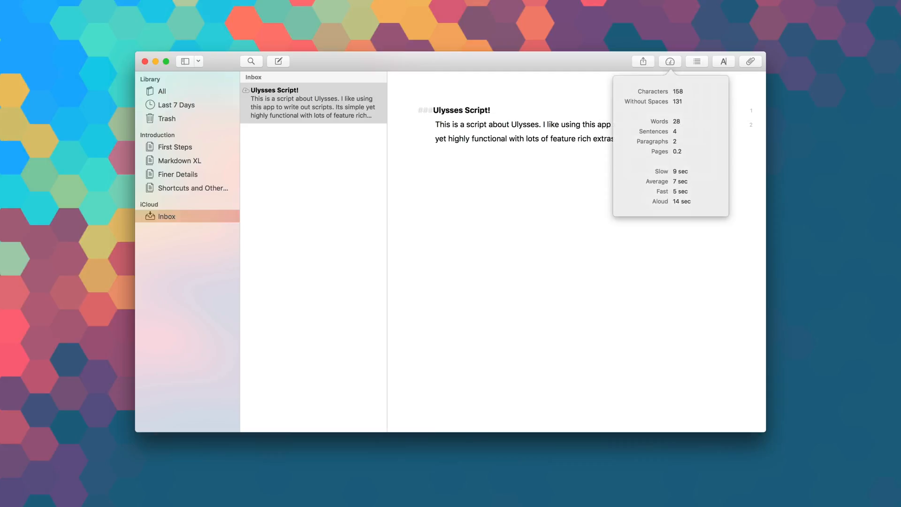
left_click(696, 62)
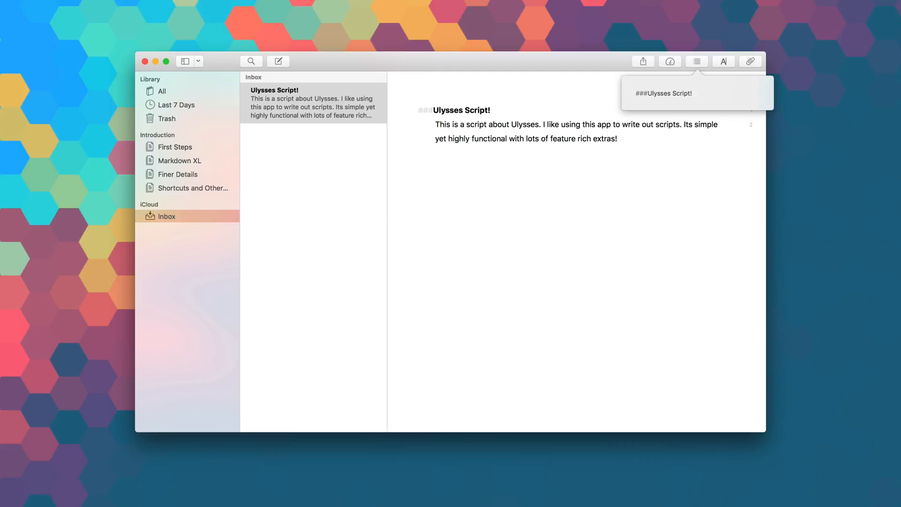
left_click(723, 61)
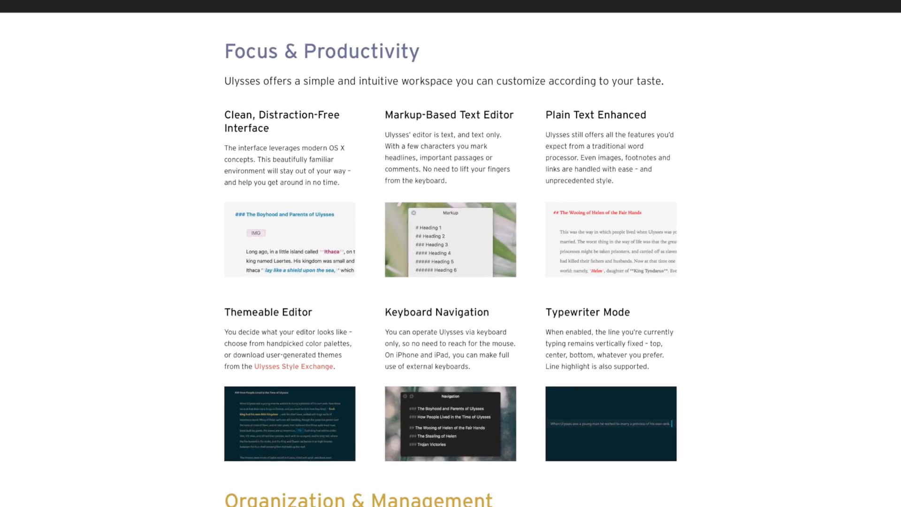
Scroll the Ulysses features page from Focus & Productivity down to Organization & Management
scroll("down", 3)
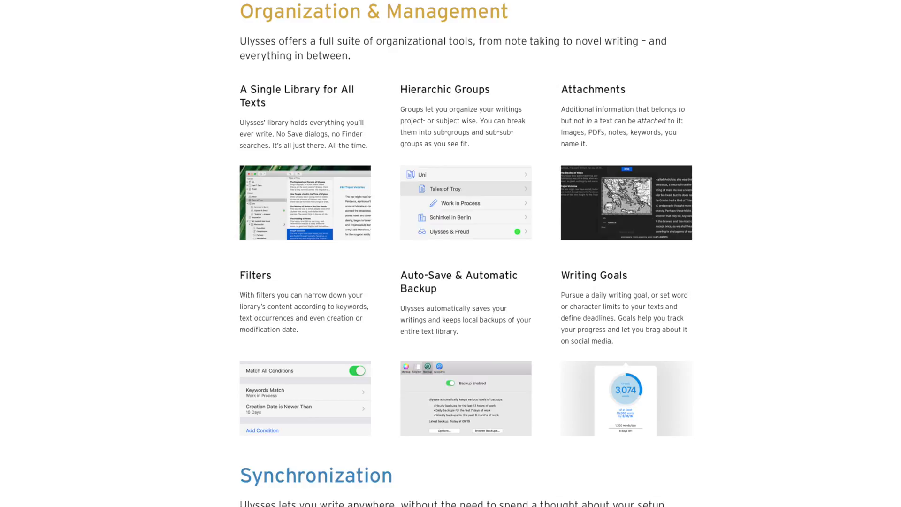
scroll("down", 3)
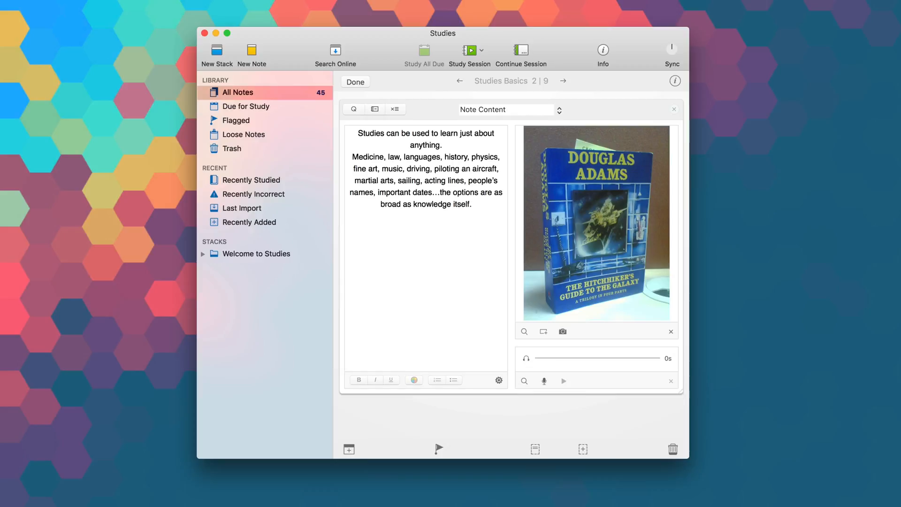
Page forward through Studies Basics notes 2, 3 and 4, past the stacks note
left_click(562, 80)
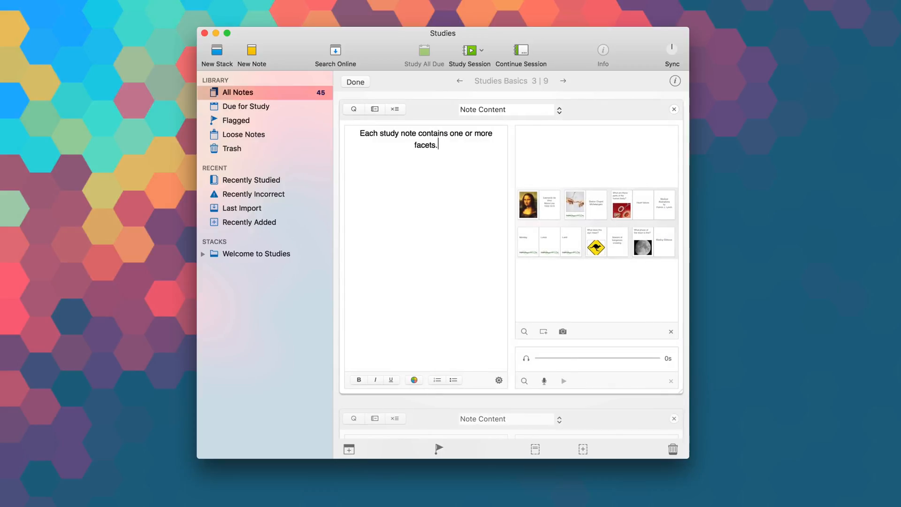
left_click(562, 81)
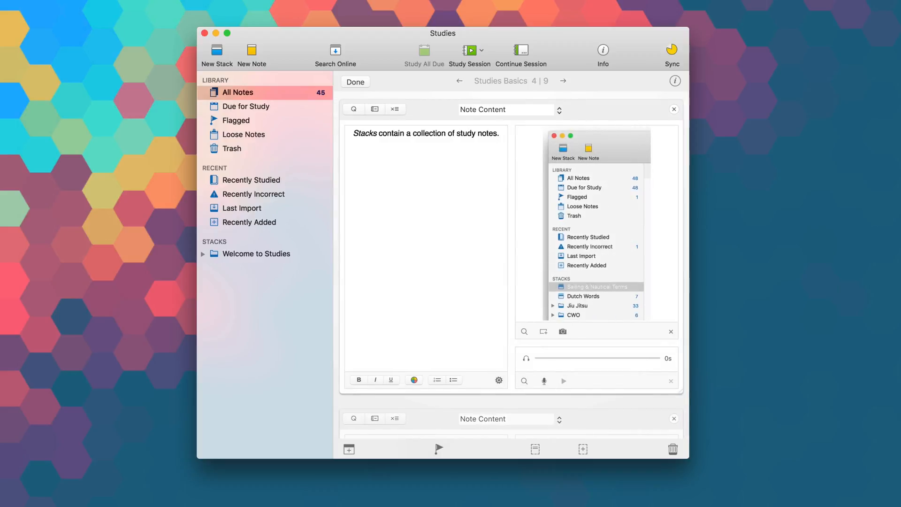
left_click(561, 80)
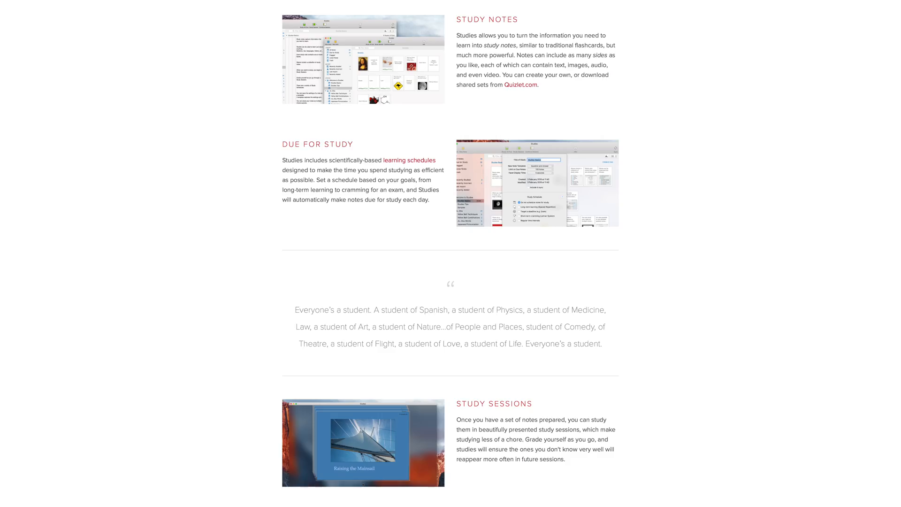
Scroll the Studies web page to Study Notes, Due for Study and Study Sessions
scroll("down", 3)
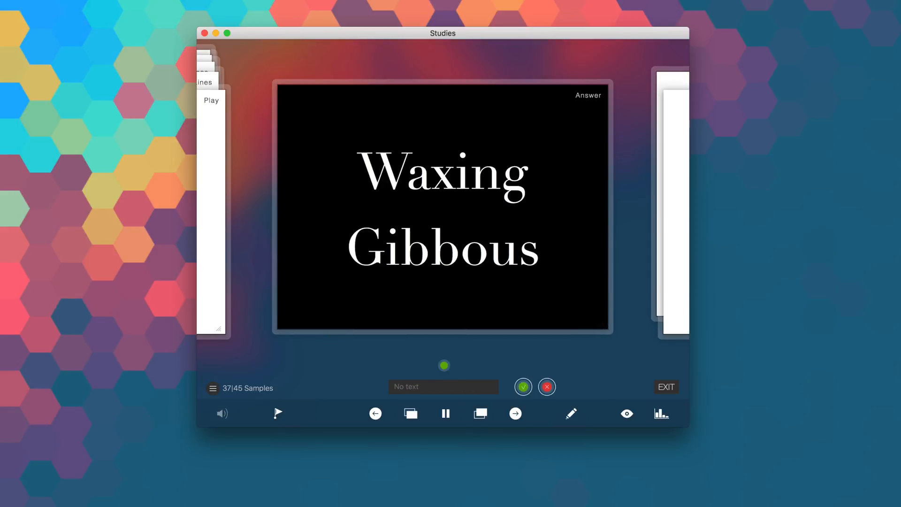
Advance past Waxing Gibbous, reveal the Heart Valves answer, and reach the chemical structure card
left_click(514, 413)
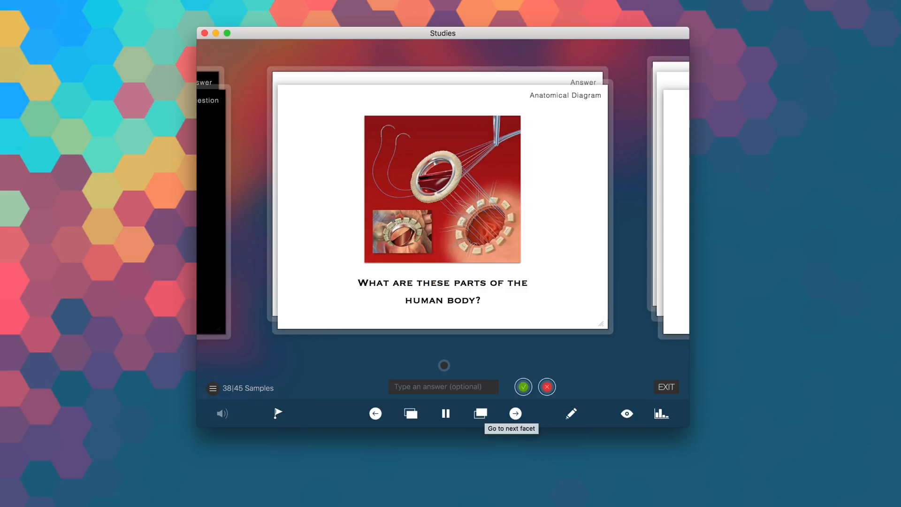
left_click(514, 413)
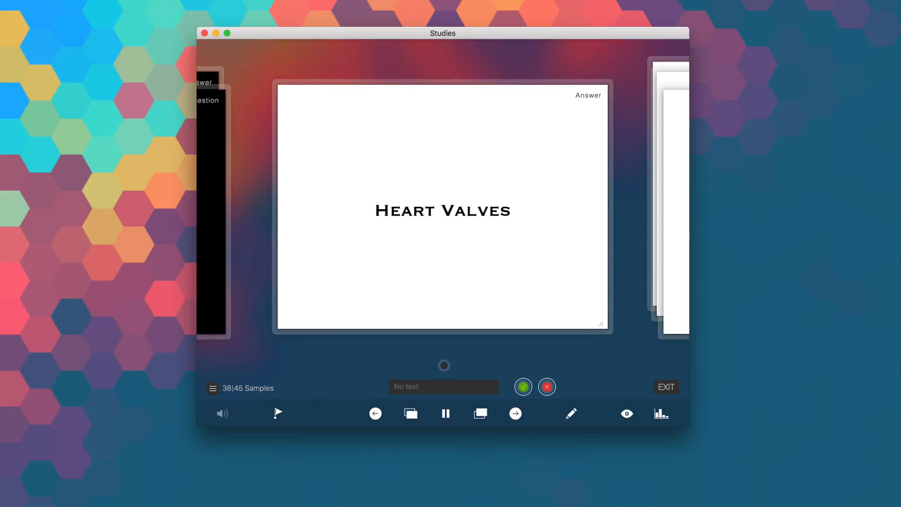
left_click(515, 413)
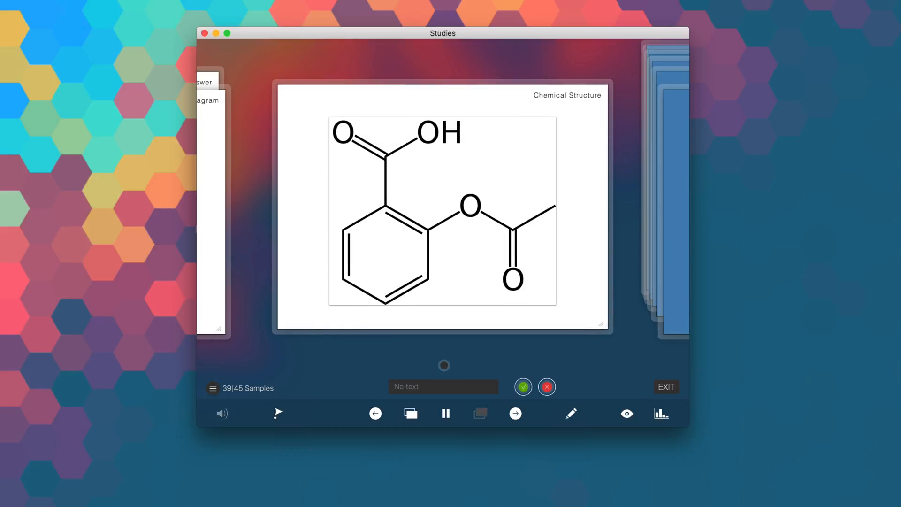
left_click(515, 413)
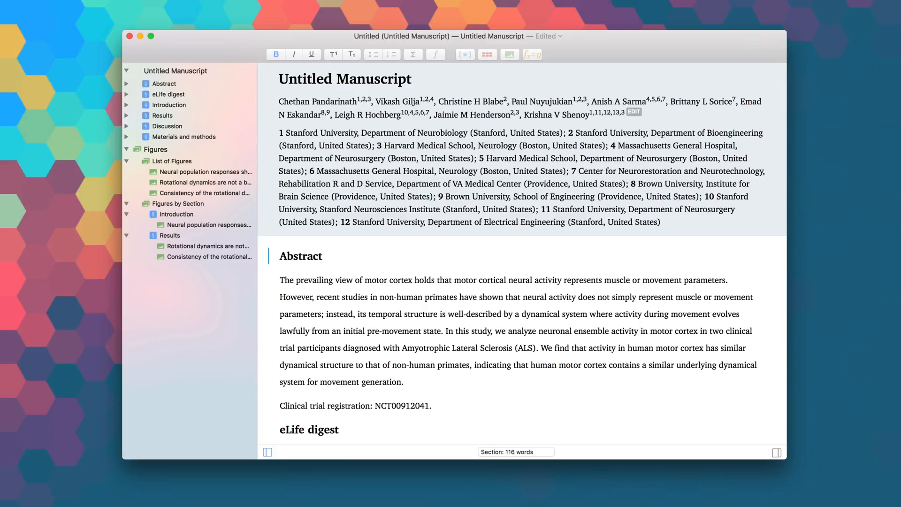
Navigate the untitled paper's outline to the Introduction, Figure 1, then Materials and methods
scroll("down", 3)
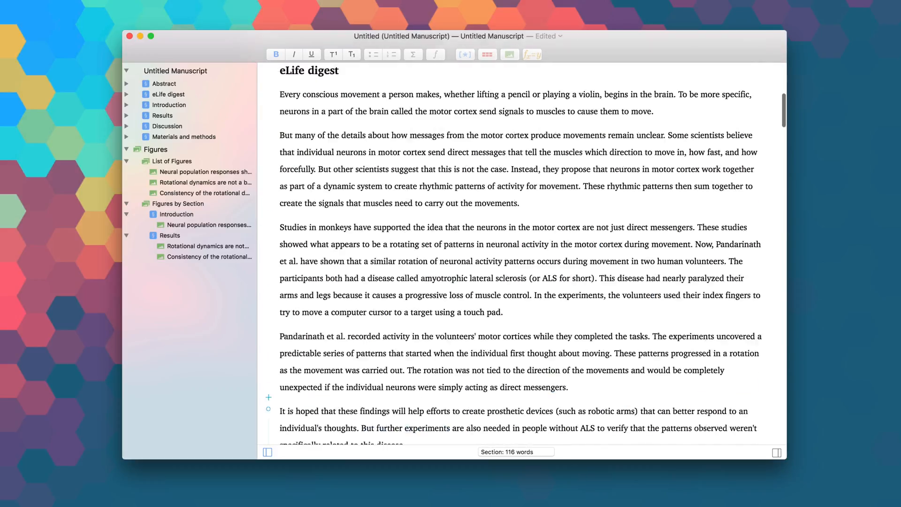
left_click(168, 104)
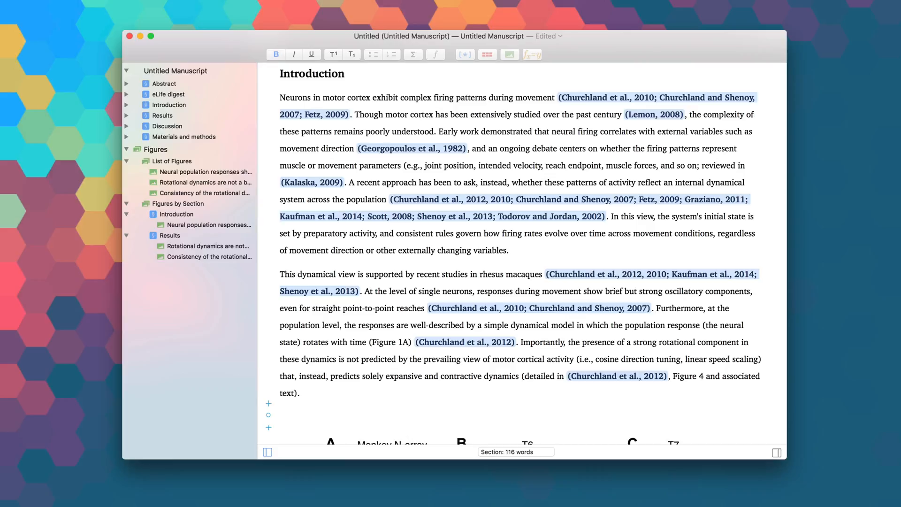
scroll("down", 3)
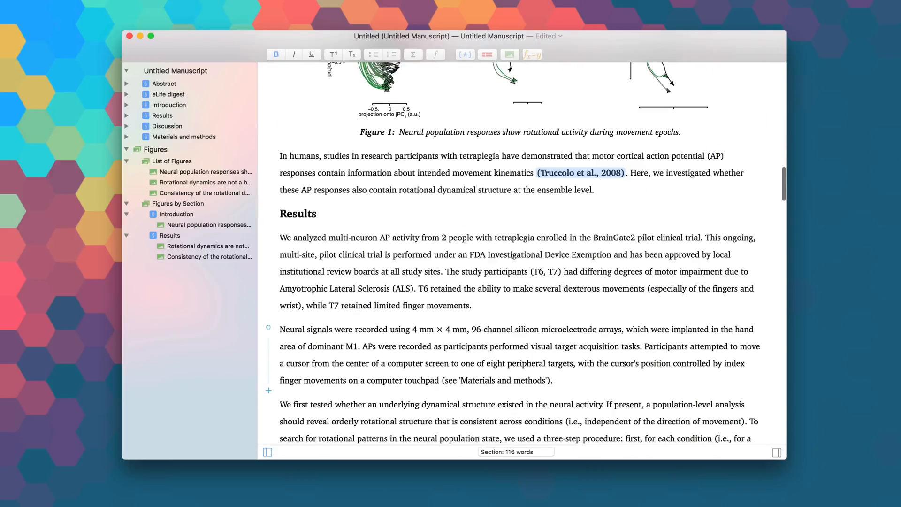
scroll("down", 3)
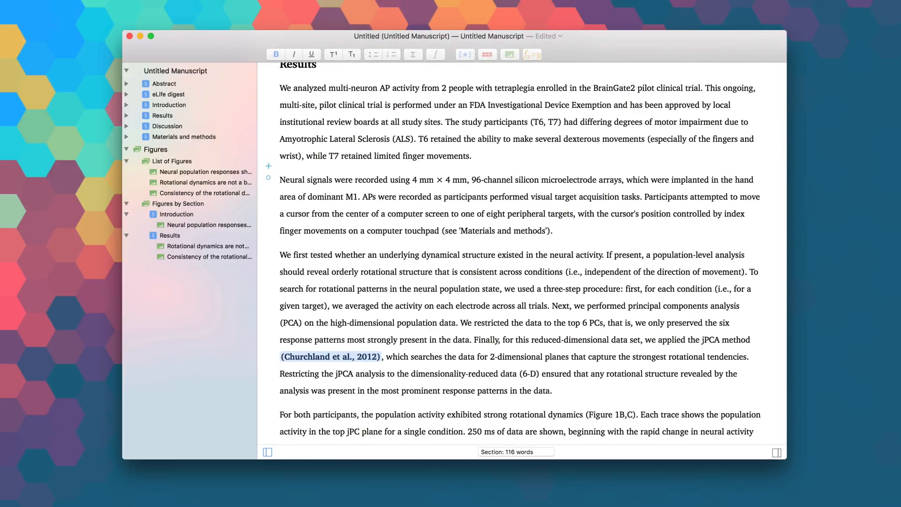
left_click(169, 104)
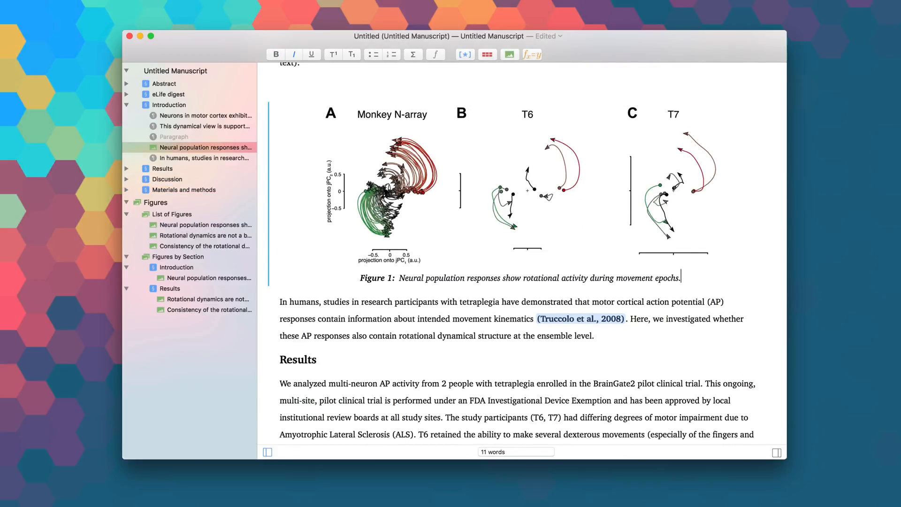
left_click(185, 285)
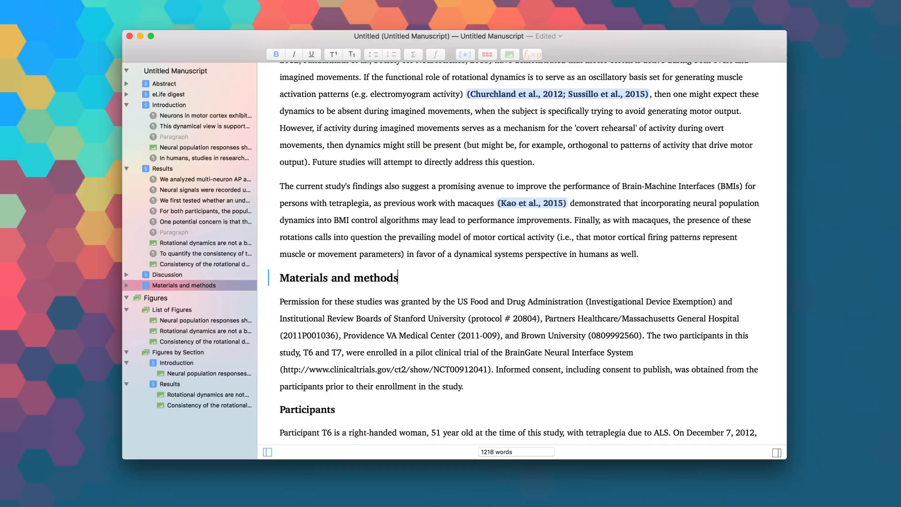
left_click(164, 84)
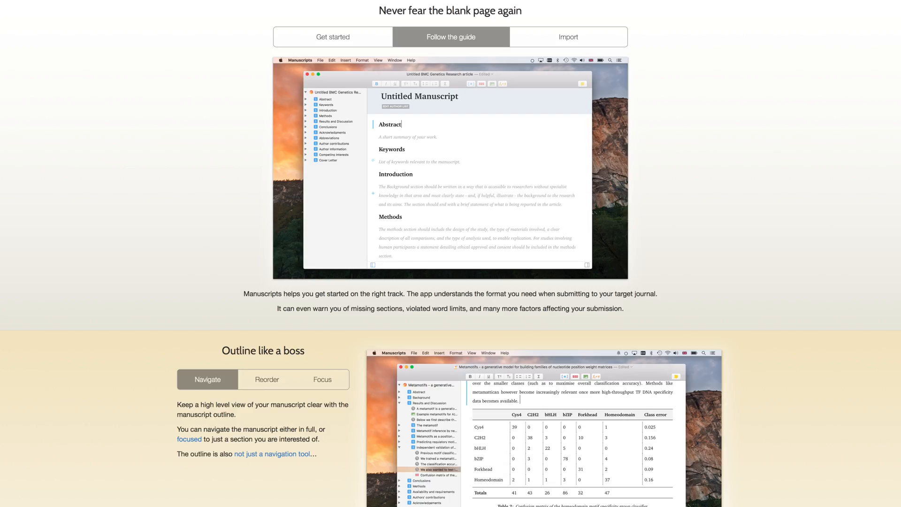
Scroll the Manuscripts features page down to the 'Outline like a boss' focus mode section
scroll("down", 3)
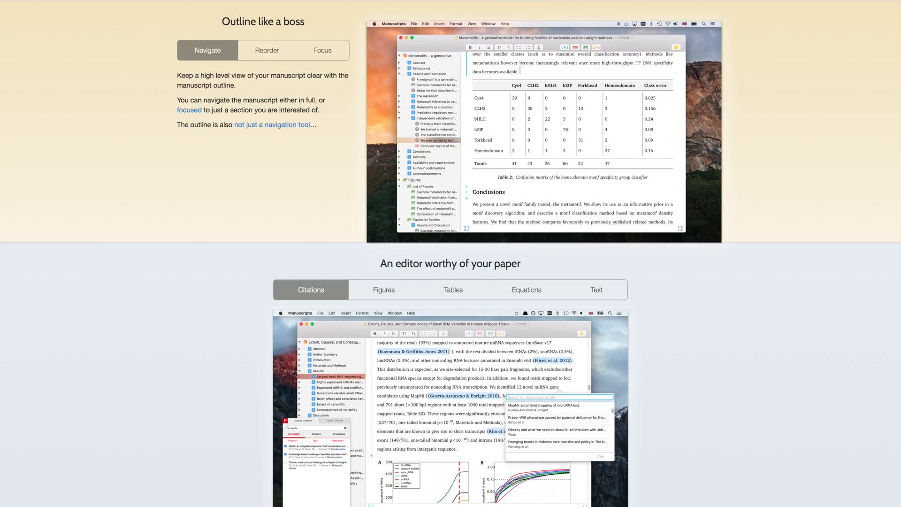
scroll("down", 3)
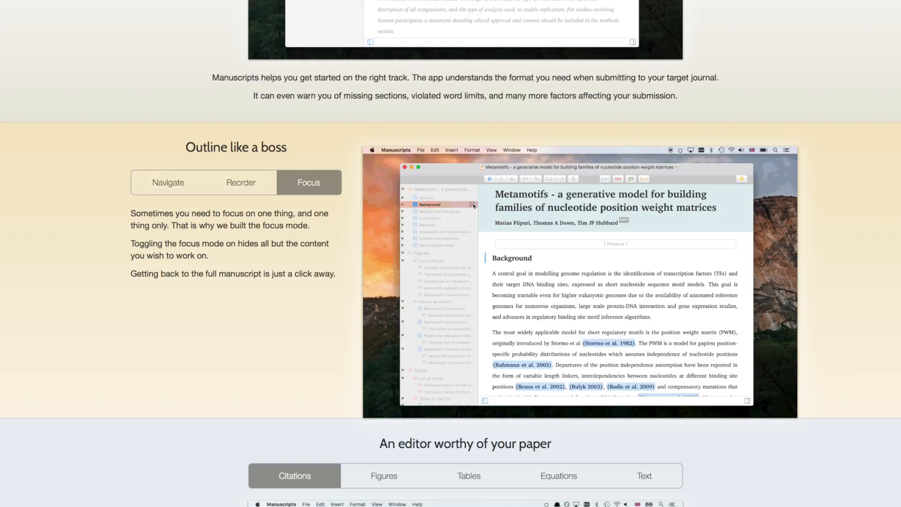
scroll("down", 3)
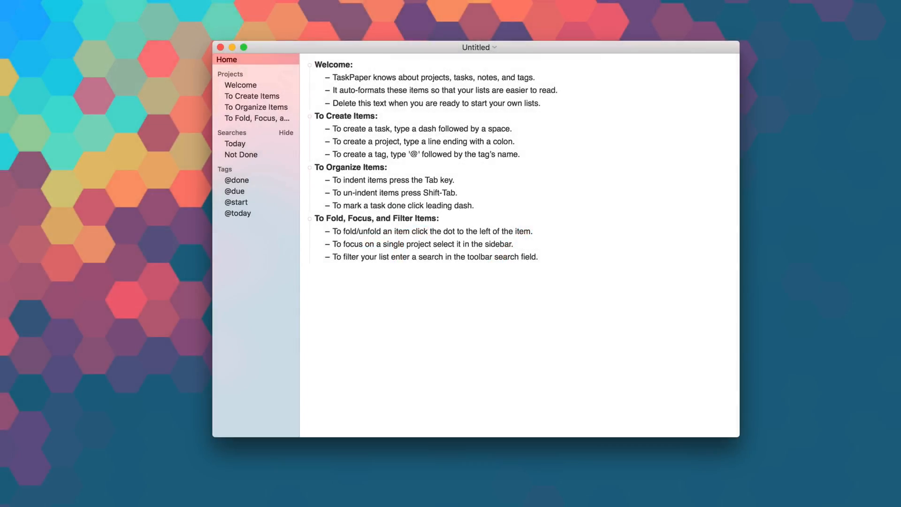
View the To Create, To Organize and To Fold projects, the Today and Not Done searches, then Welcome
left_click(252, 96)
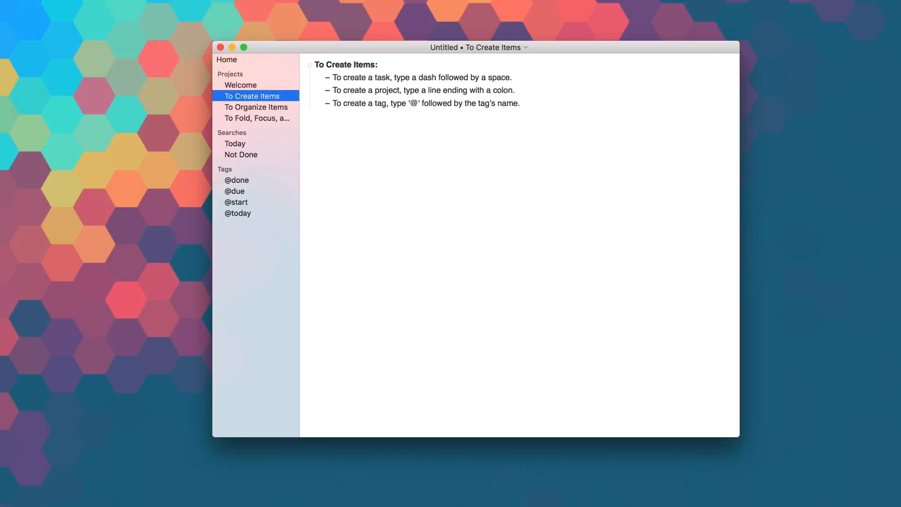
left_click(257, 107)
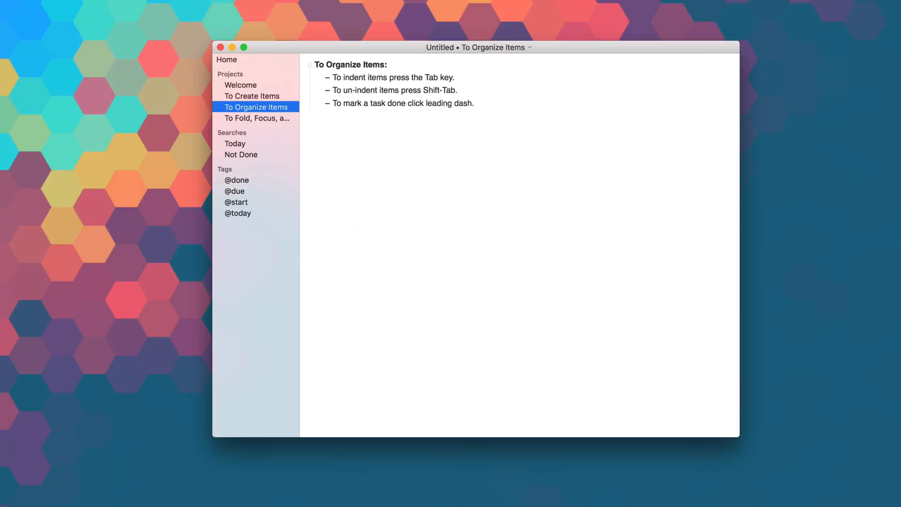
left_click(256, 118)
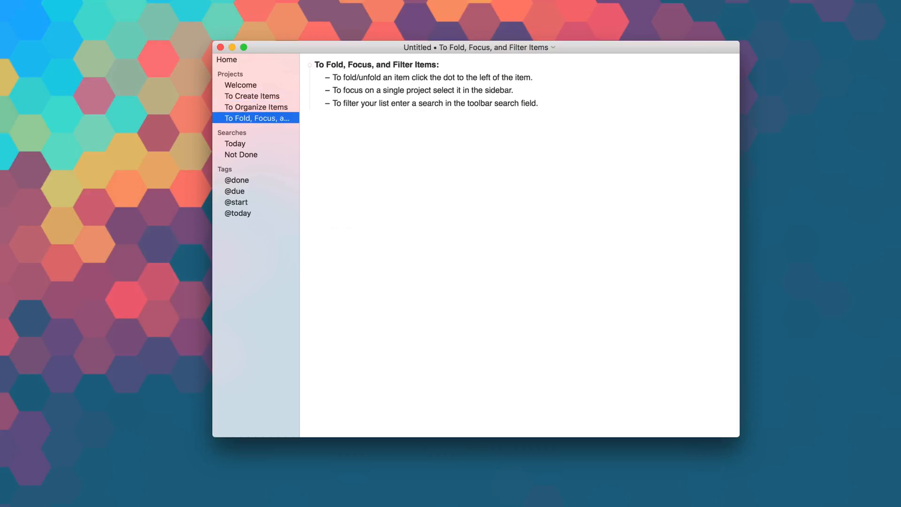
left_click(234, 143)
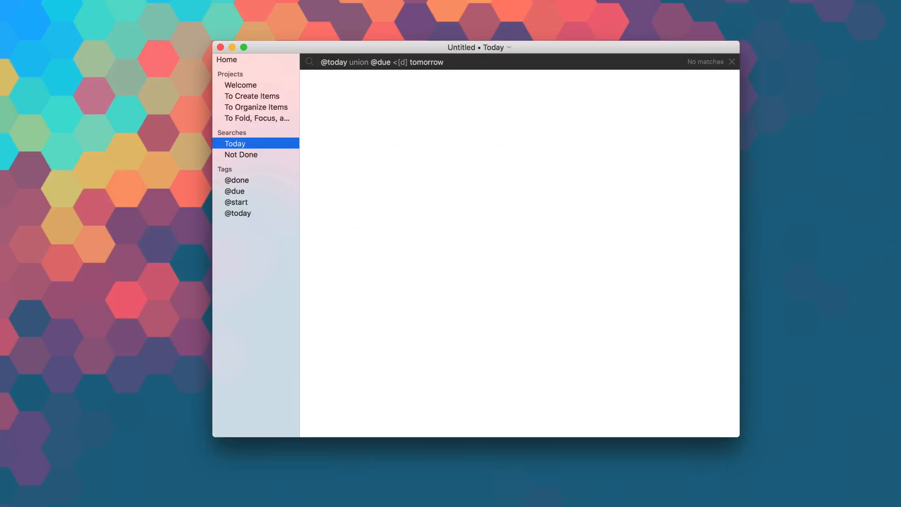
left_click(241, 154)
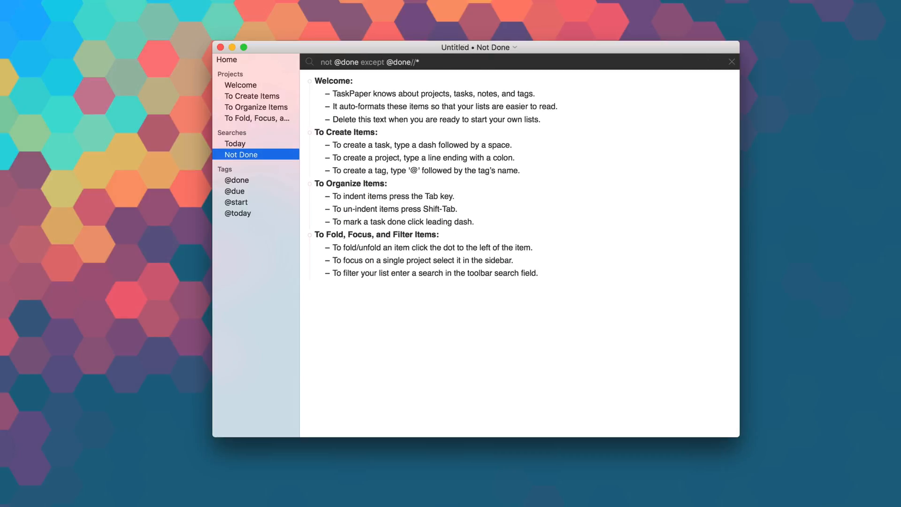
left_click(240, 84)
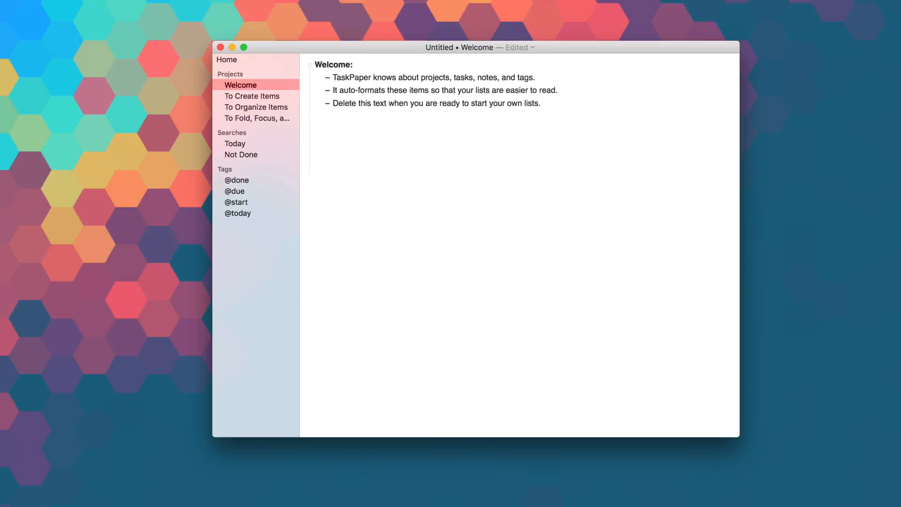
type("Apps video due")
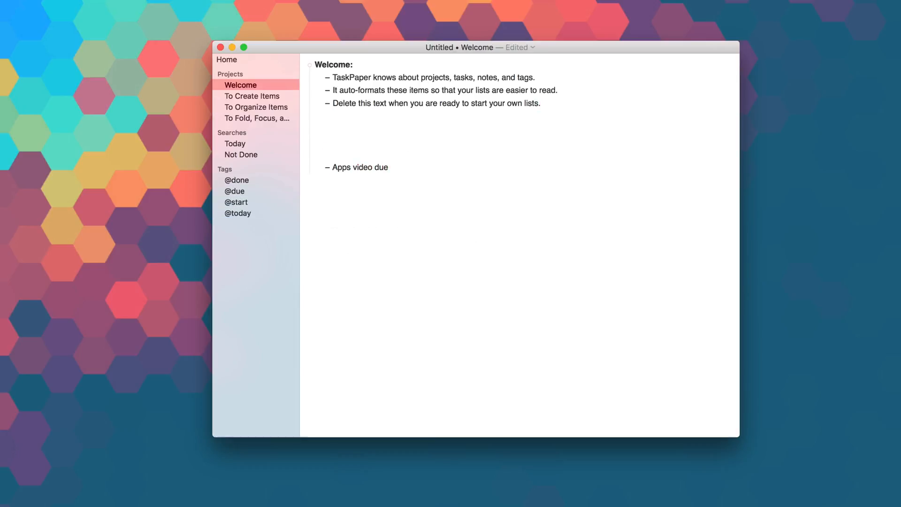
type("@today")
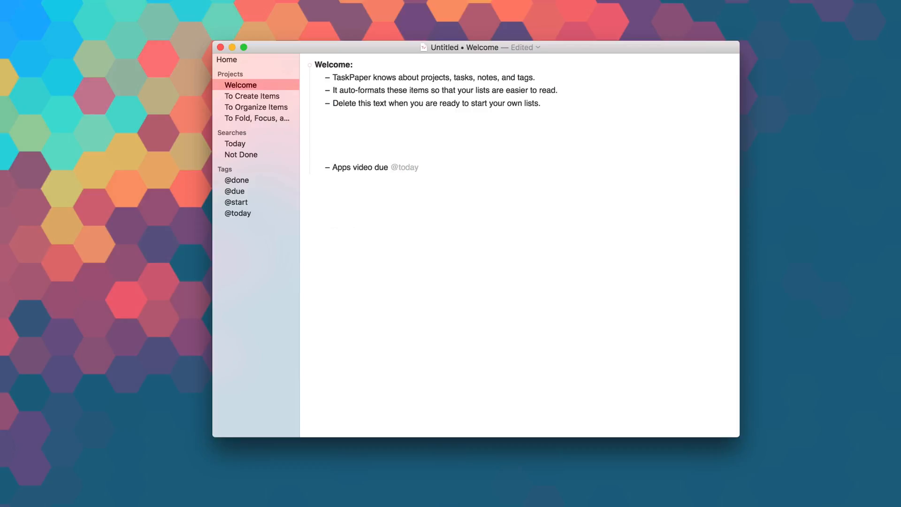
left_click(238, 213)
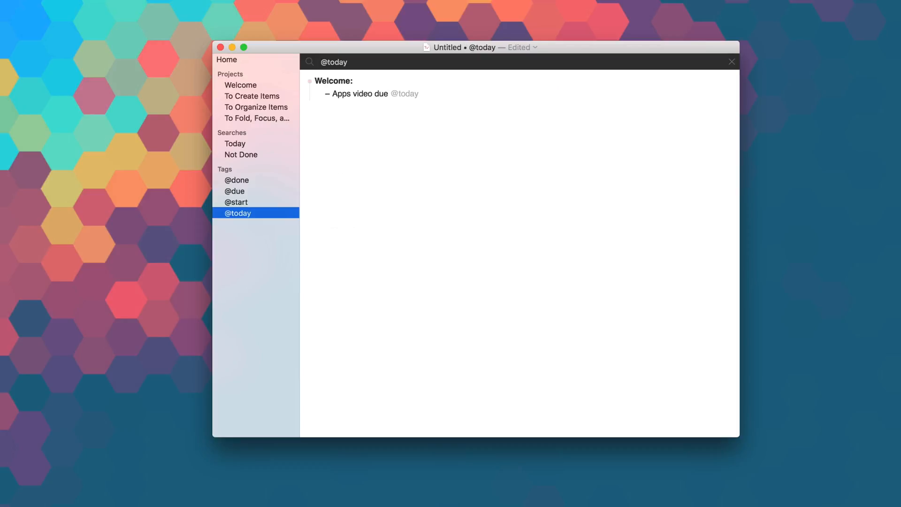
left_click(241, 85)
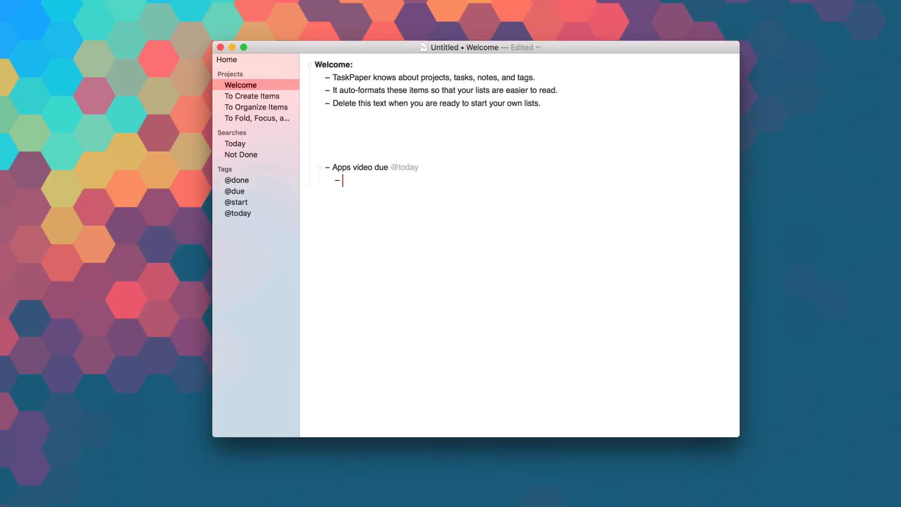
type("write script")
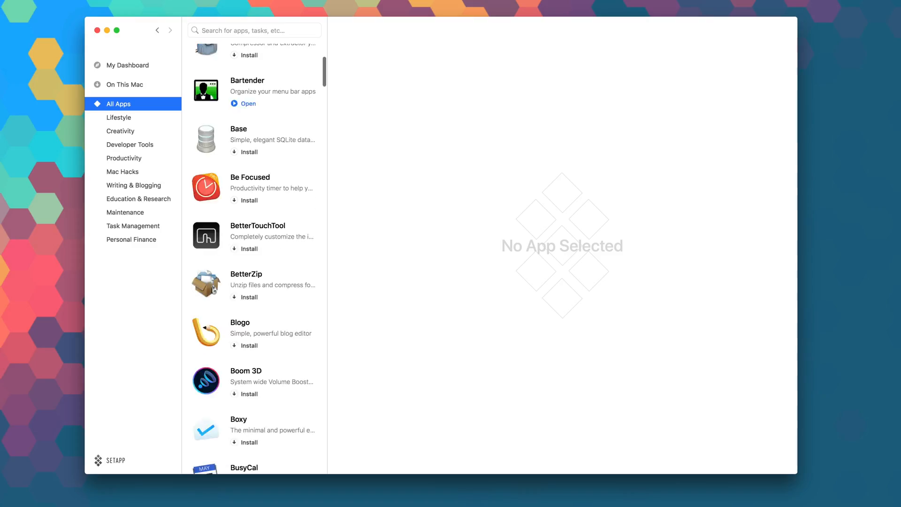
Scroll through the All Apps catalogue and open the Findings app details
scroll("down", 3)
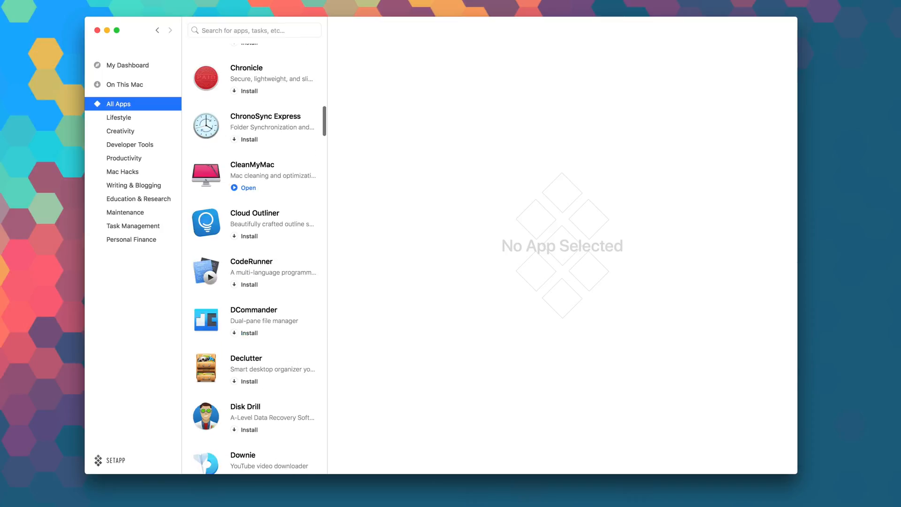
scroll("down", 3)
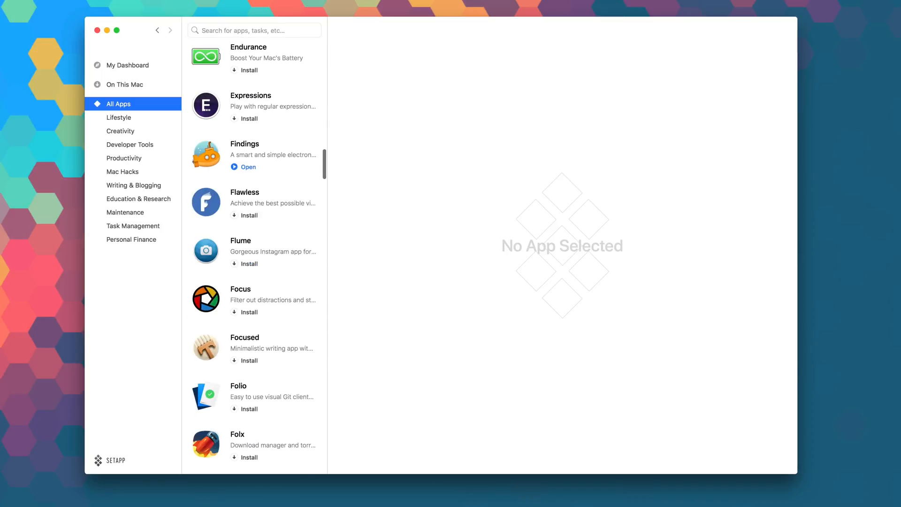
left_click(244, 143)
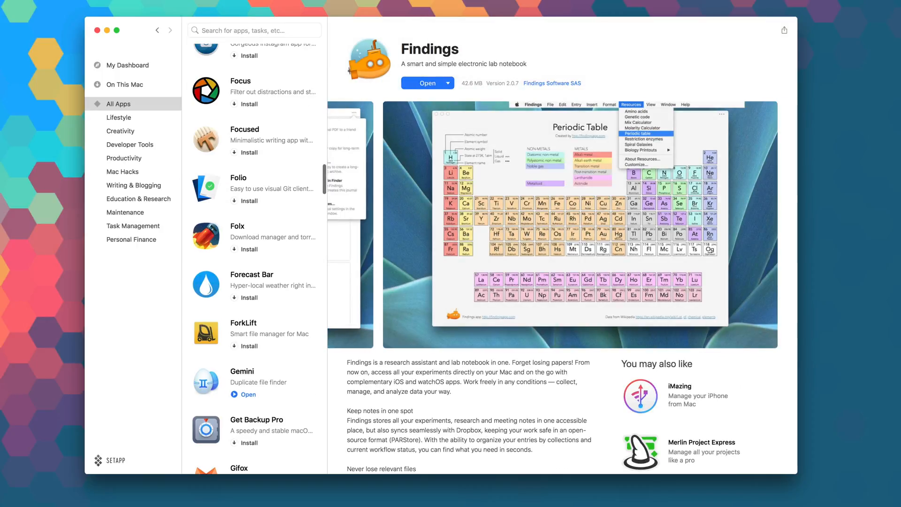
Open the InstaCal app details, then list the Productivity category's apps
scroll("down", 3)
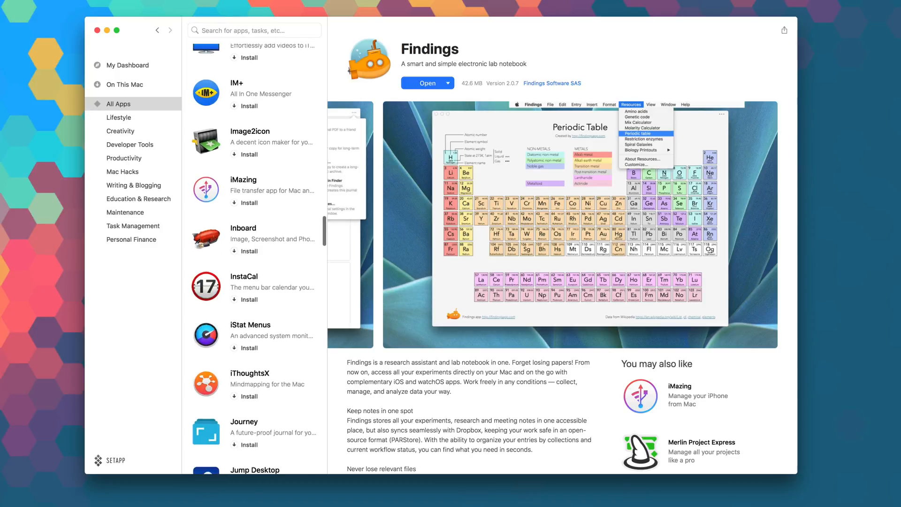
left_click(253, 286)
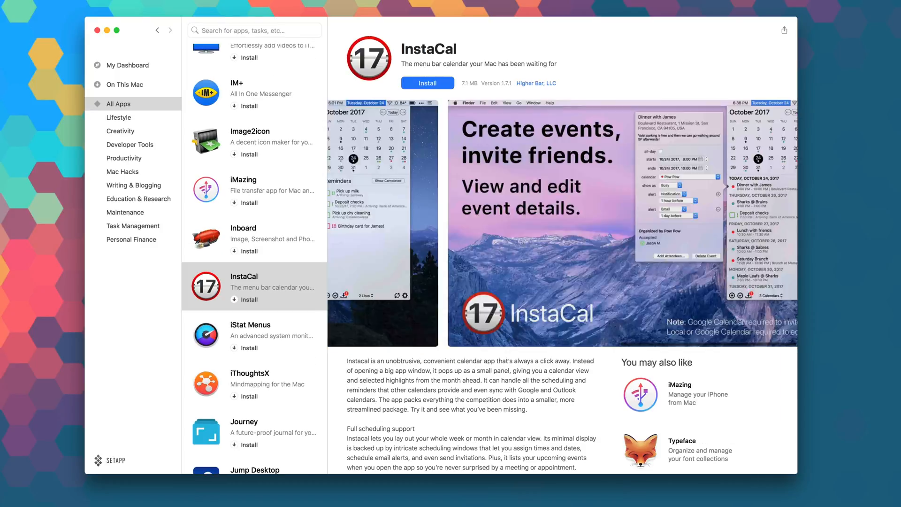
left_click(124, 159)
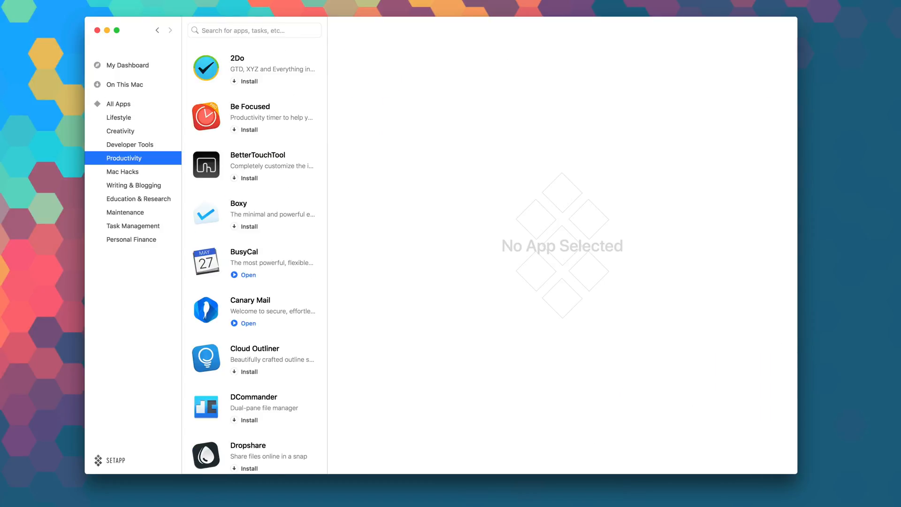